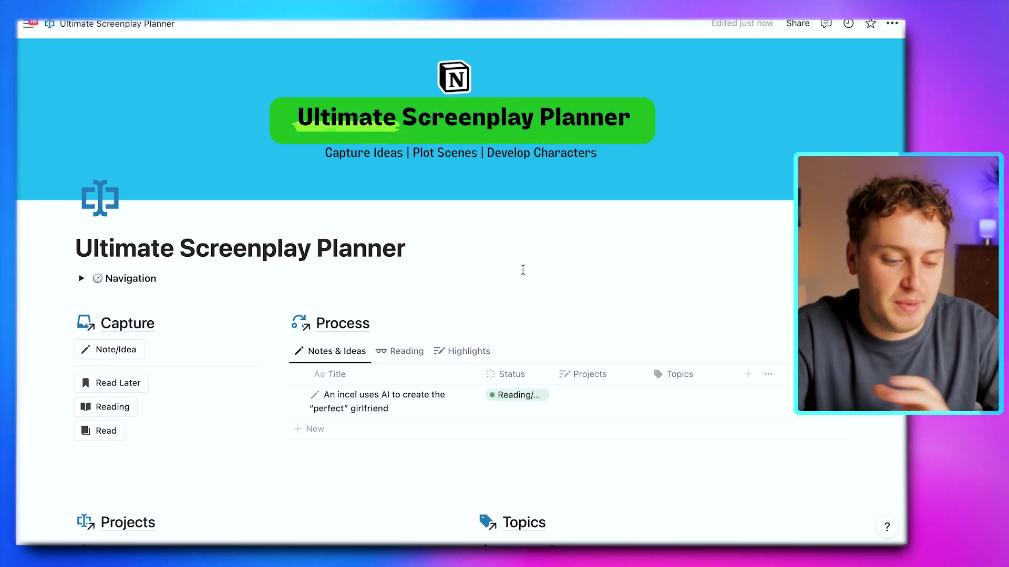
Create a 'Miss Julie' Read Later entry using the Play template.
scroll(down, 3)
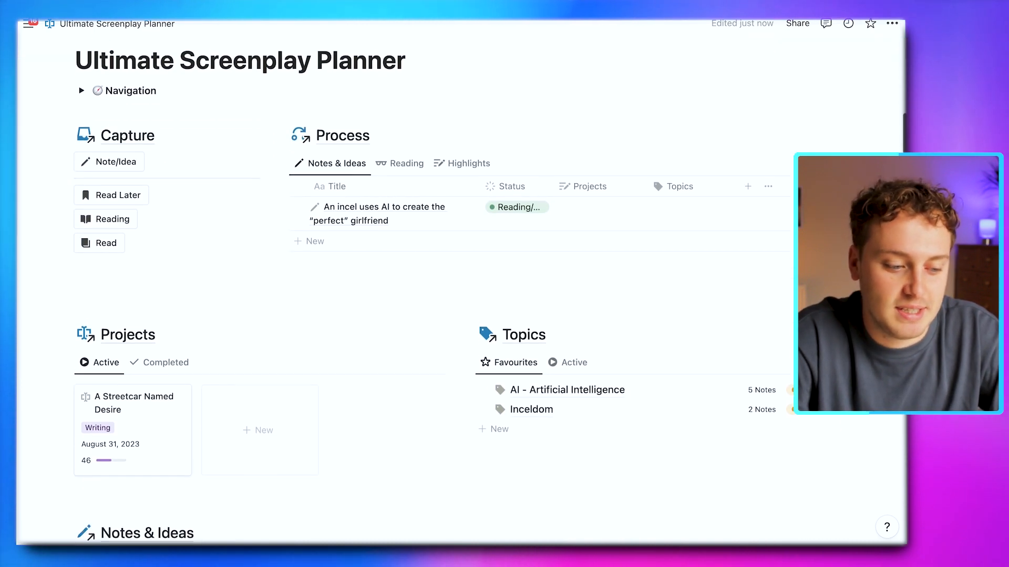
scroll(down, 3)
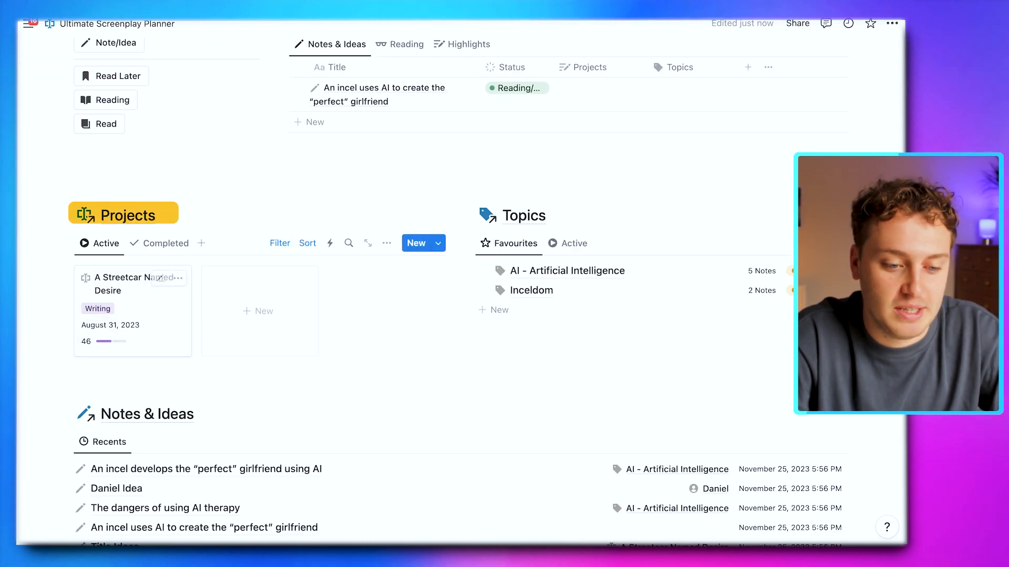
scroll(down, 3)
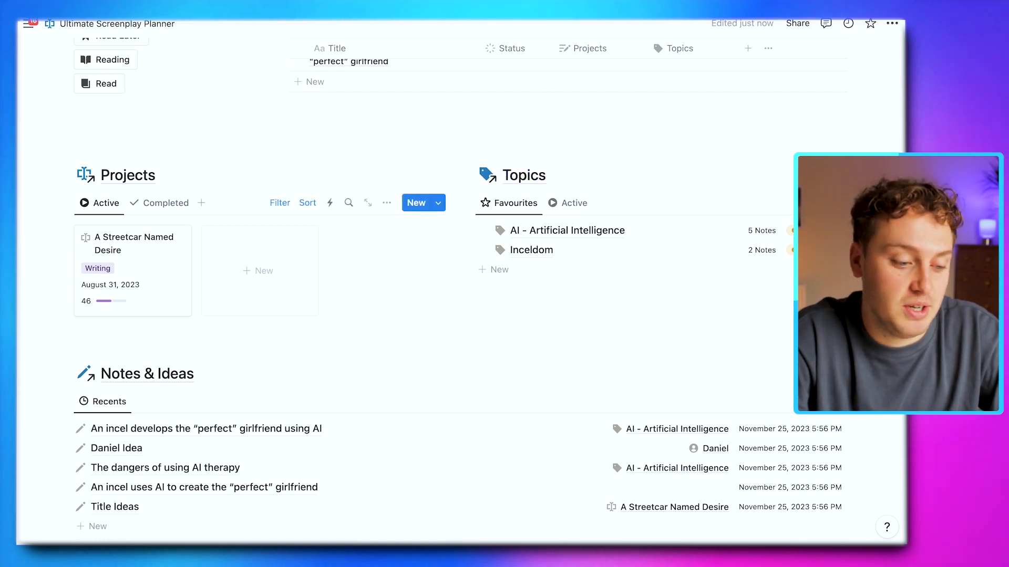
scroll(down, 3)
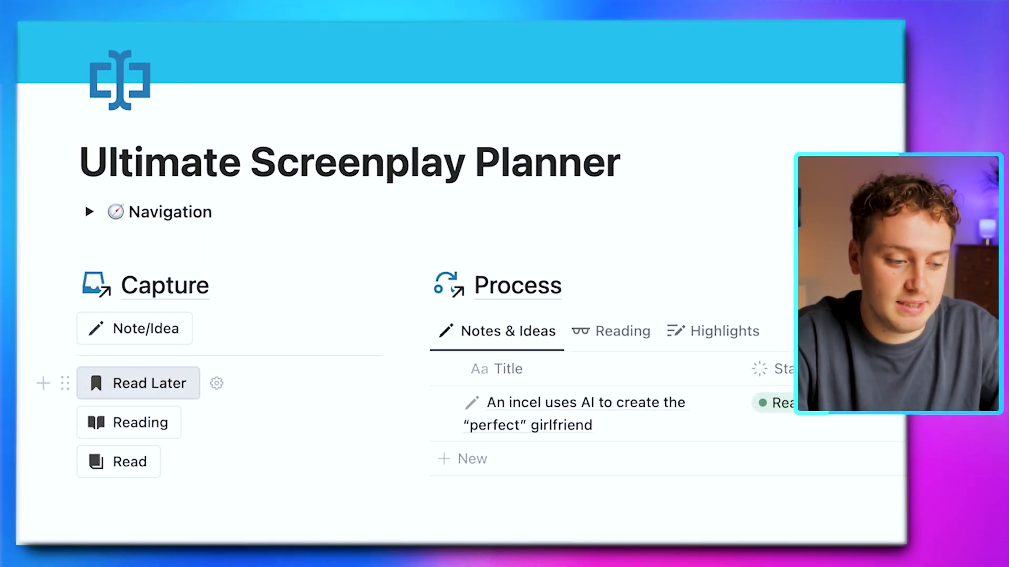
click(138, 383)
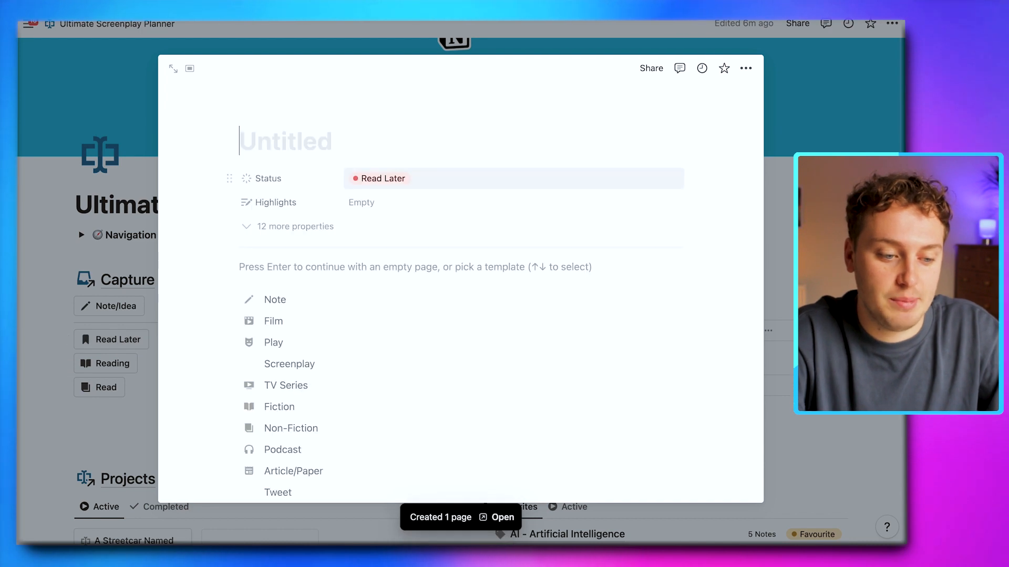
text(Miss j)
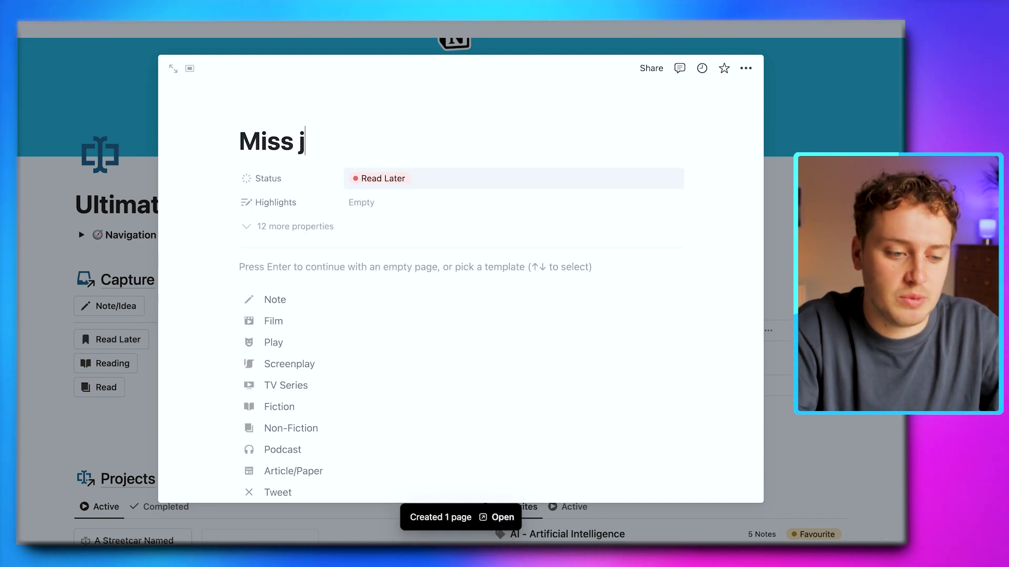
text(ulie)
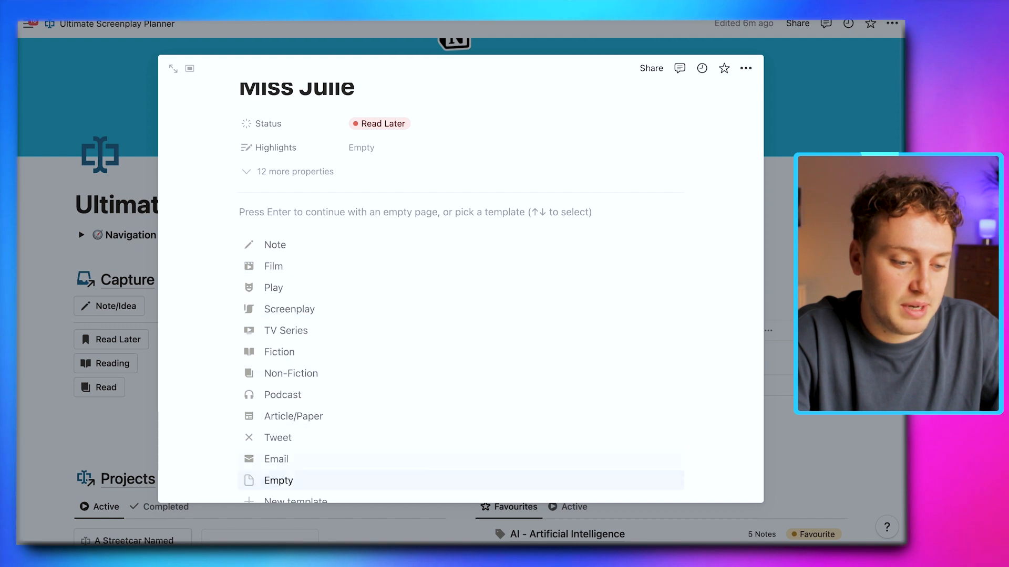
click(273, 287)
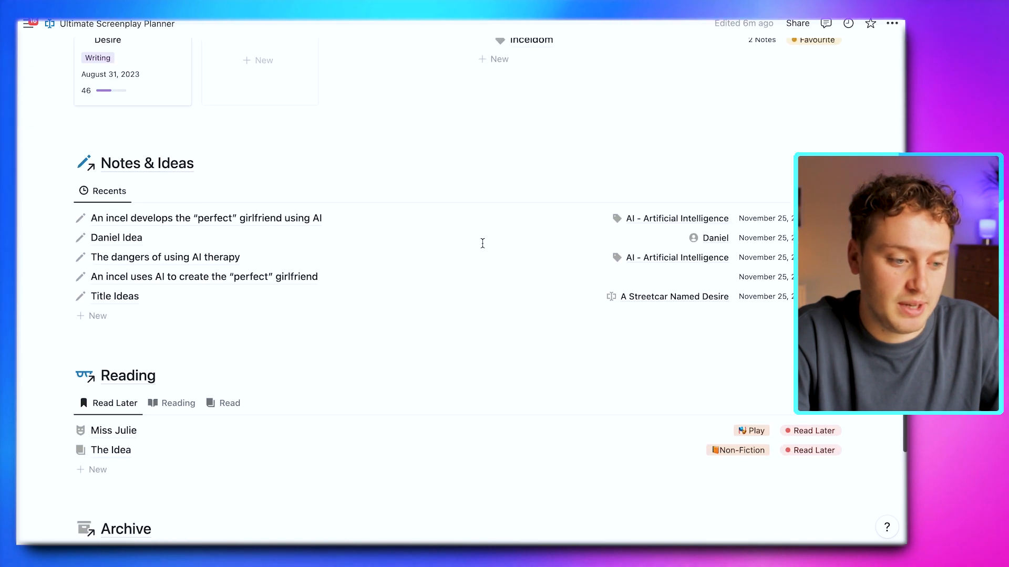
scroll(down, 3)
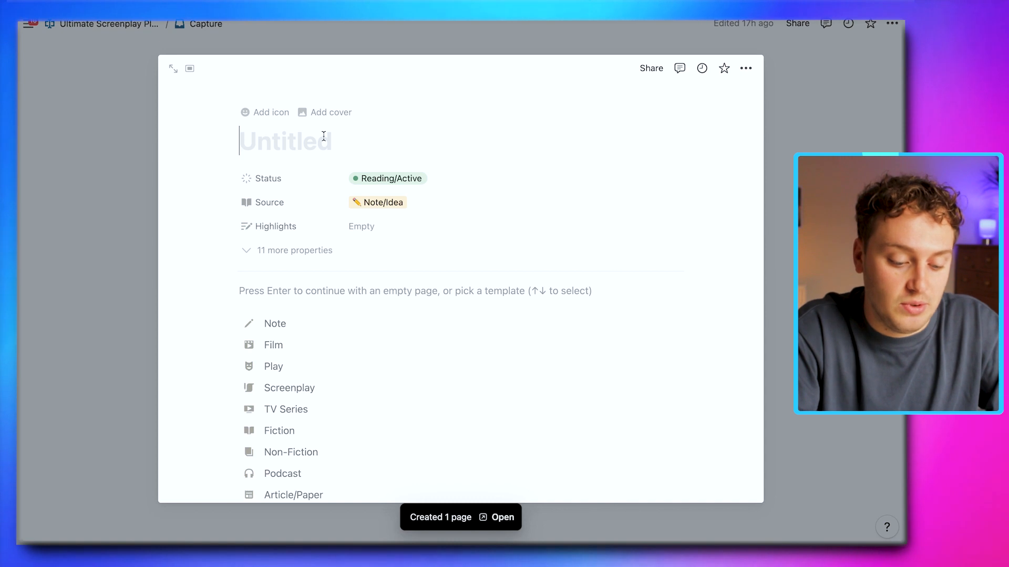
Title the new idea 'Blanche to cover her face from the light' and link it to a project.
text(Blanche to cover her face from the light)
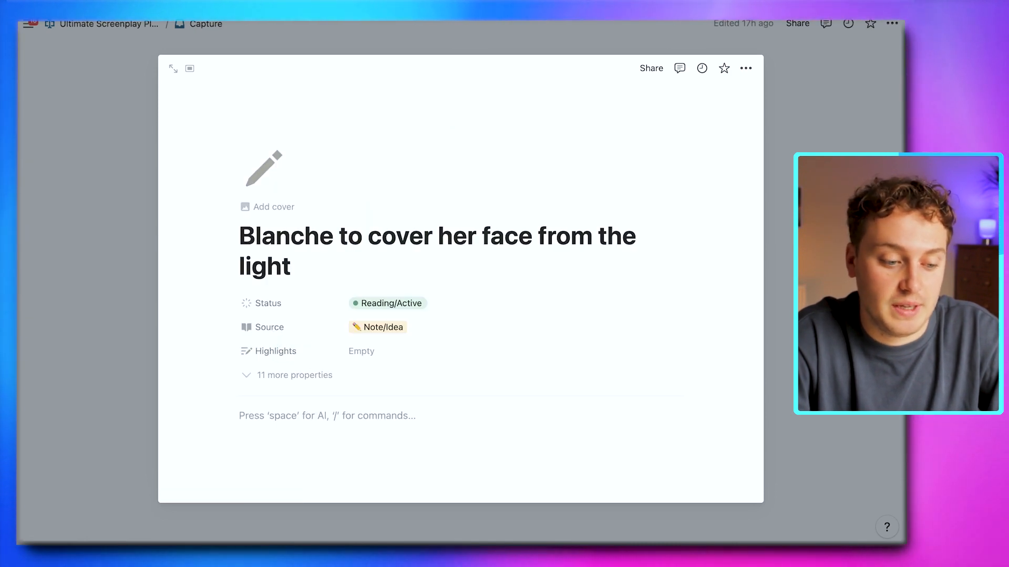
click(294, 375)
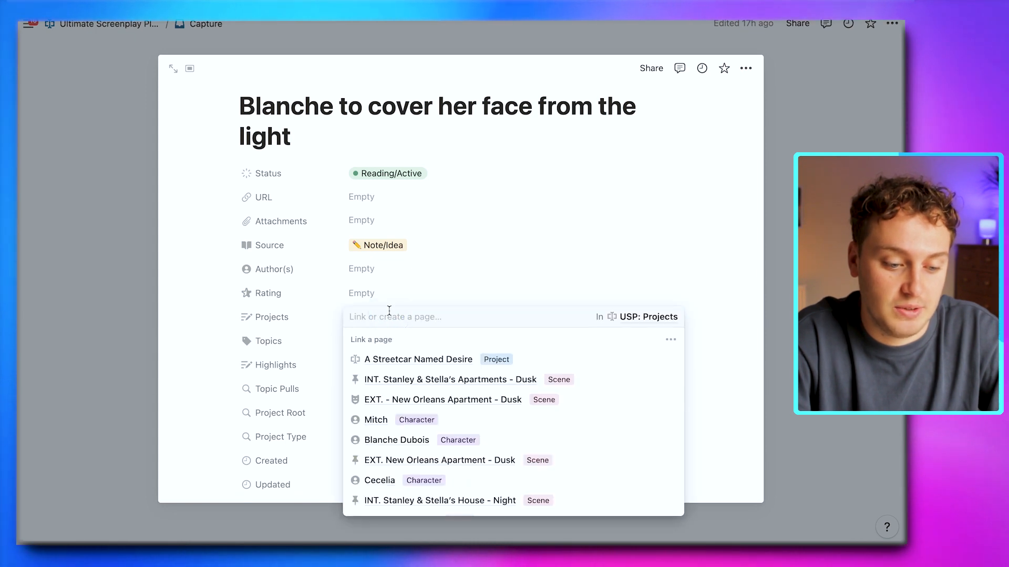
click(418, 359)
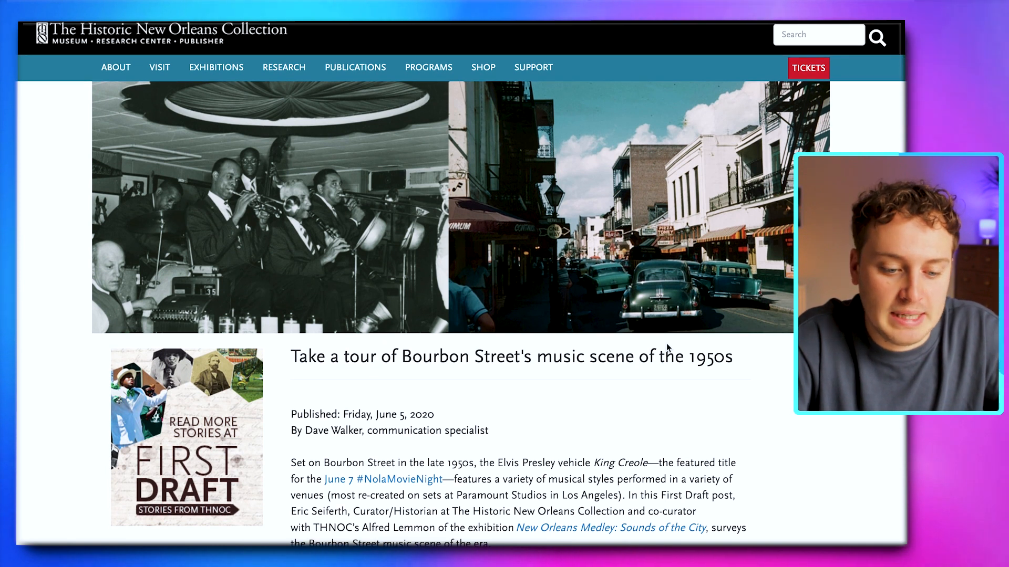
mouse_move(737, 391)
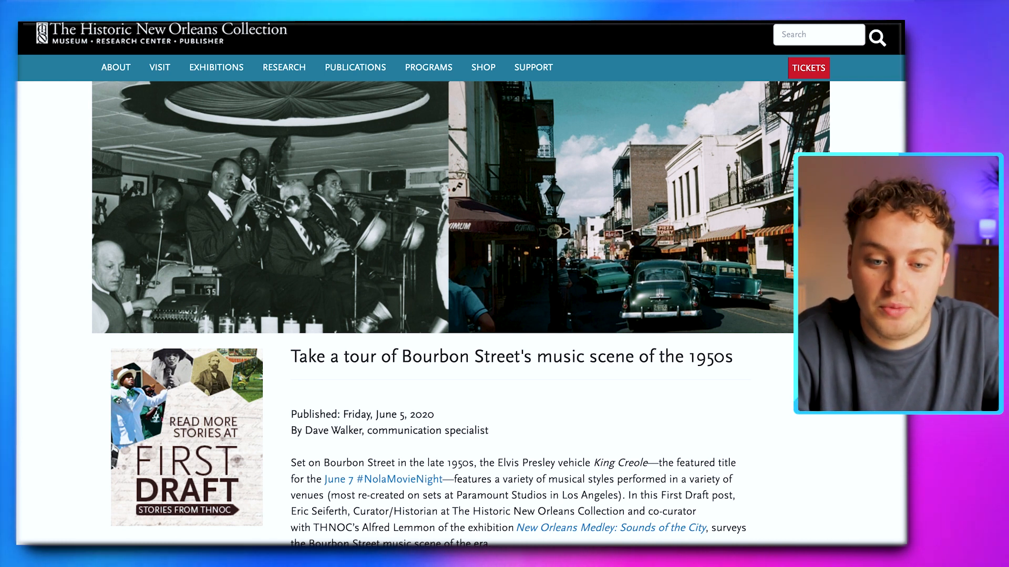
Open the Save to Notion clipper on the Bourbon Street 1950s music article.
click(894, 105)
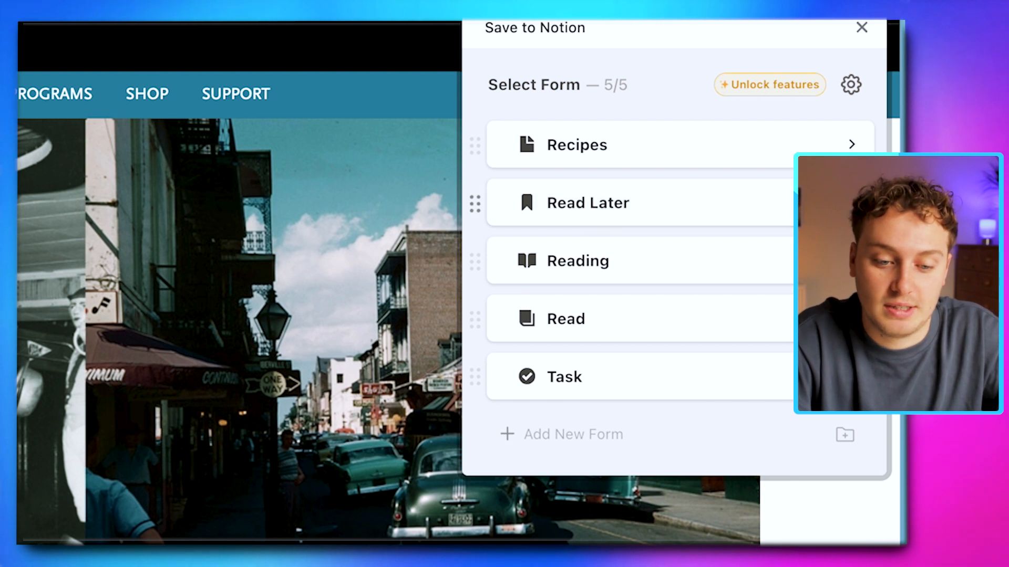
Clip the article via the Reading form with Article/Paper template, starting topic 'New Orle'.
click(577, 260)
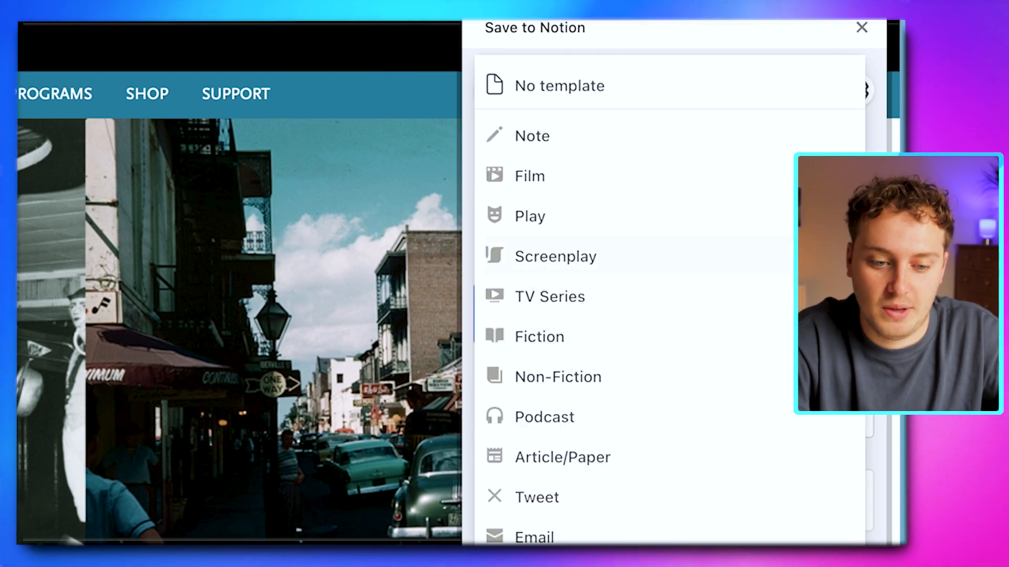
click(562, 457)
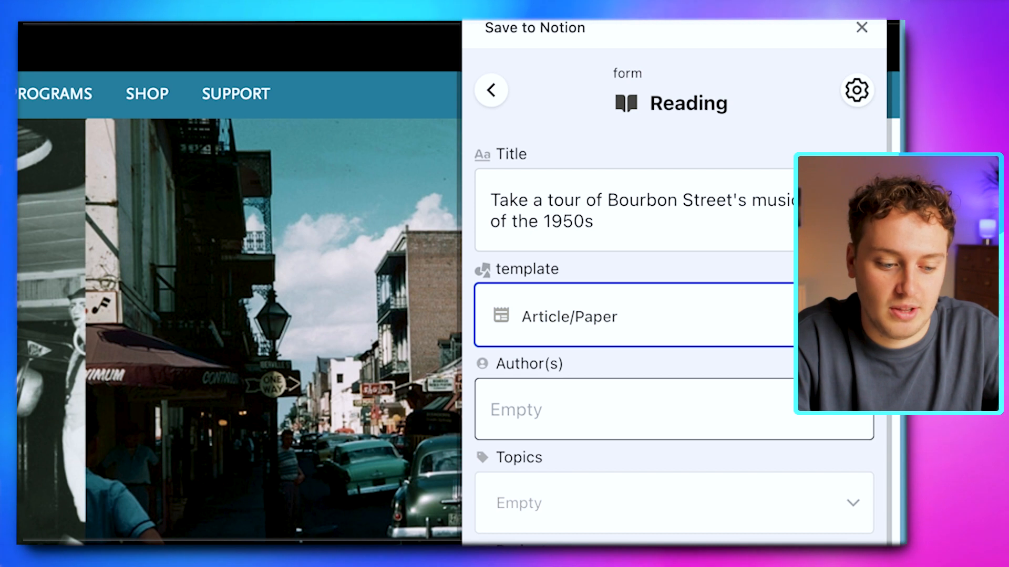
click(673, 503)
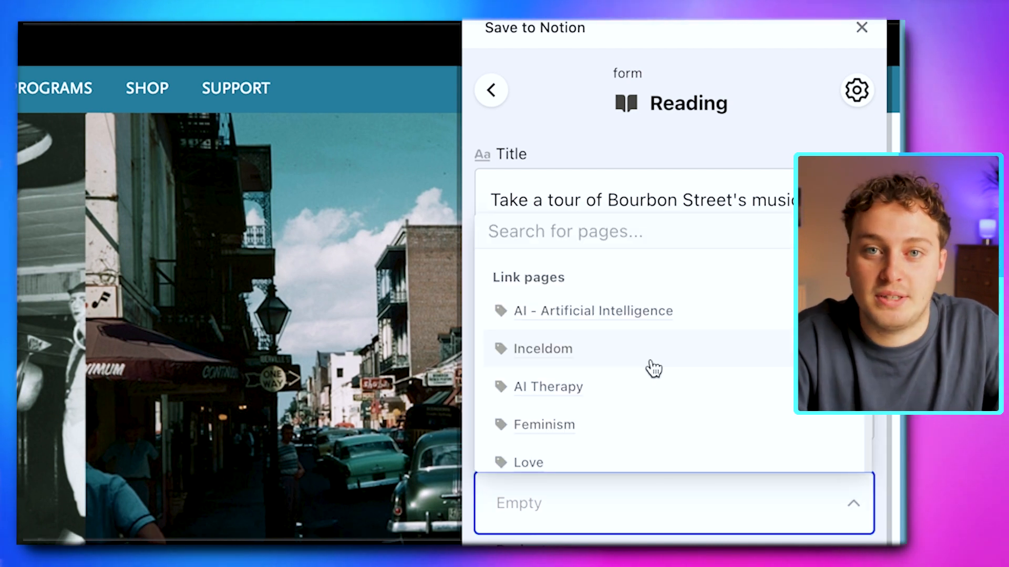
scroll(down, 3)
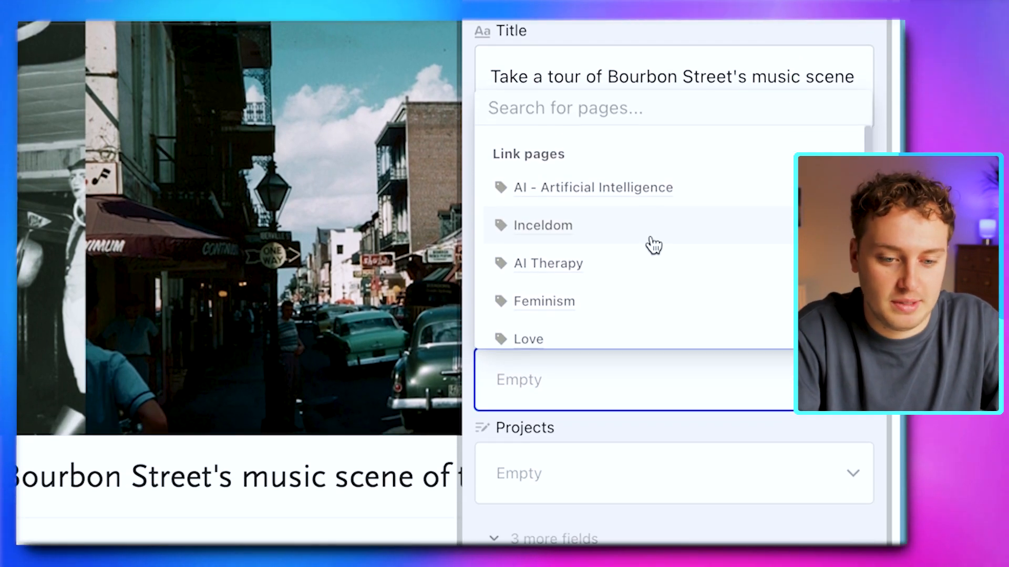
text(New Orle)
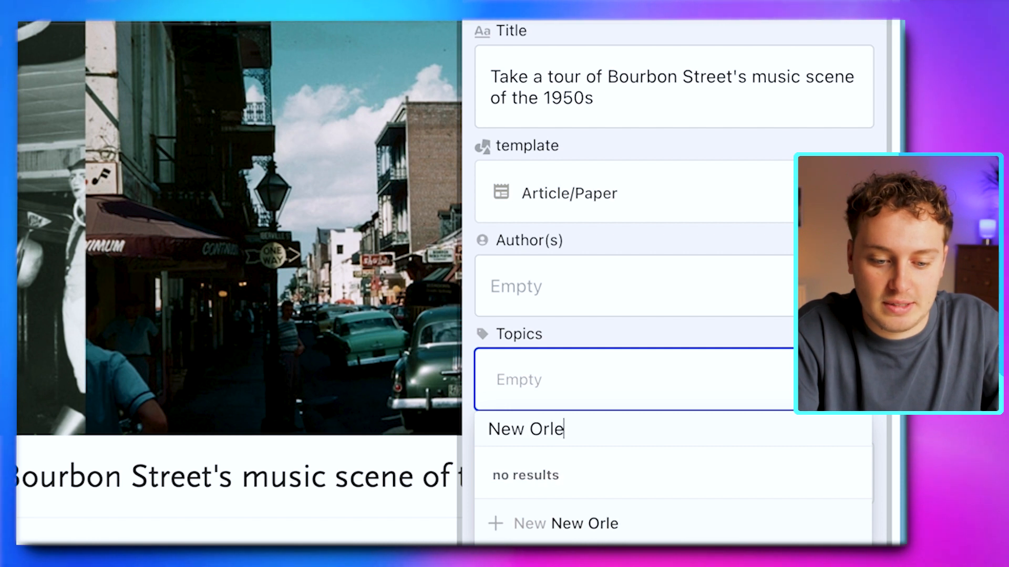